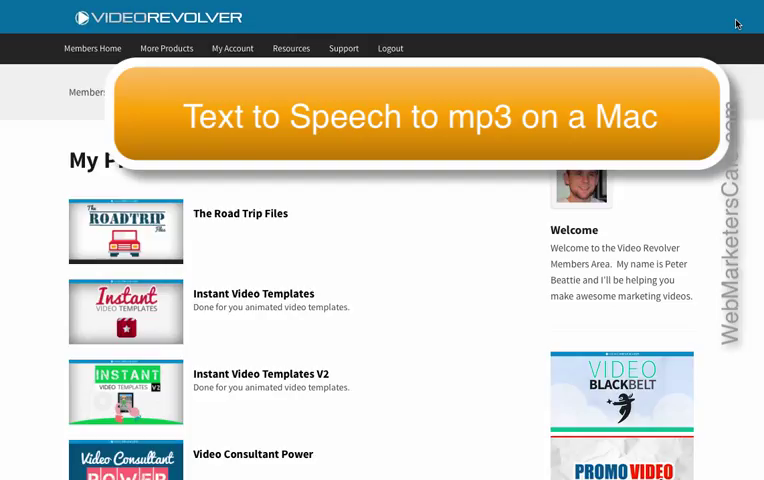
mouse_move(482, 40)
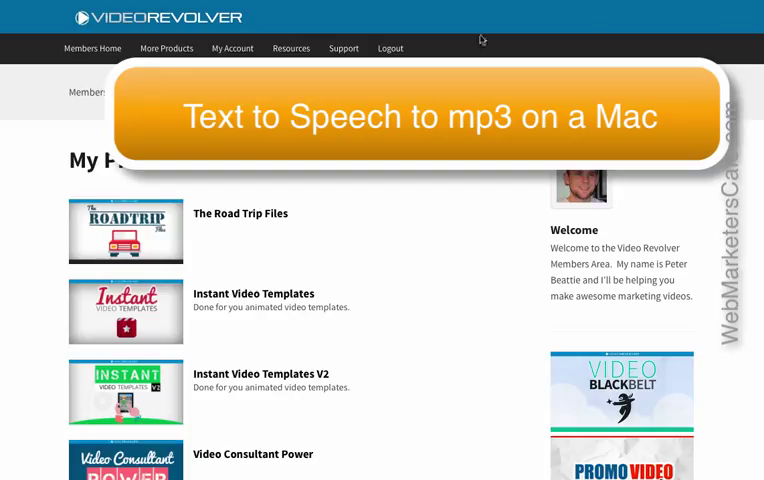
mouse_move(264, 26)
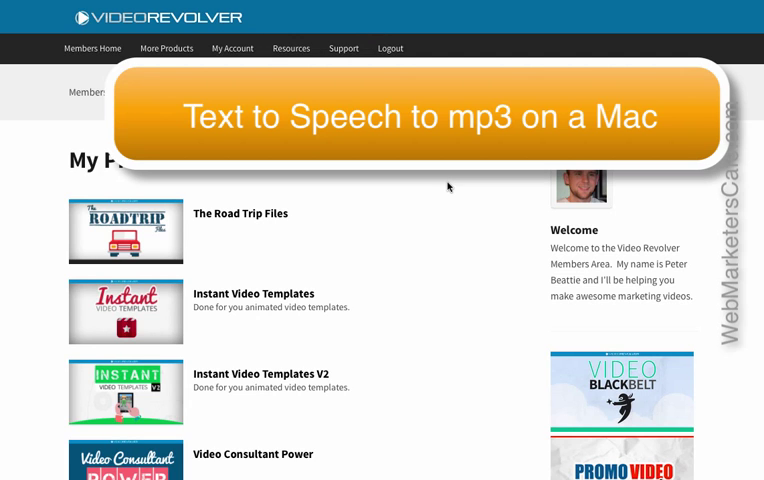
mouse_move(536, 242)
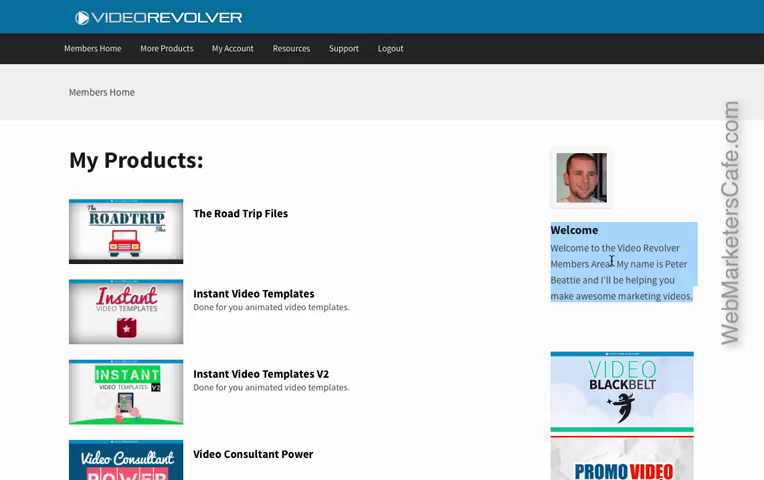
Step: Send the highlighted welcome text to the Text to Audio File service from its context menu
right_click(612, 260)
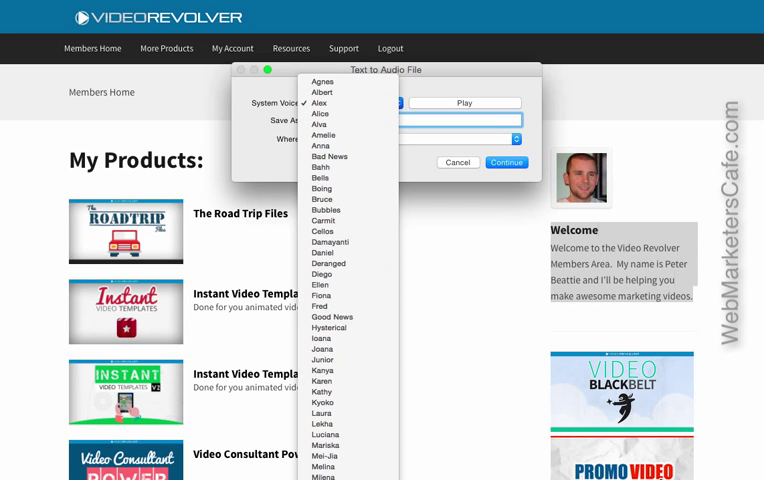
Step: Preview the Alex voice, save the spoken file as 'Text to Speech' in Music, and play the track in iTunes
scroll(down, 3)
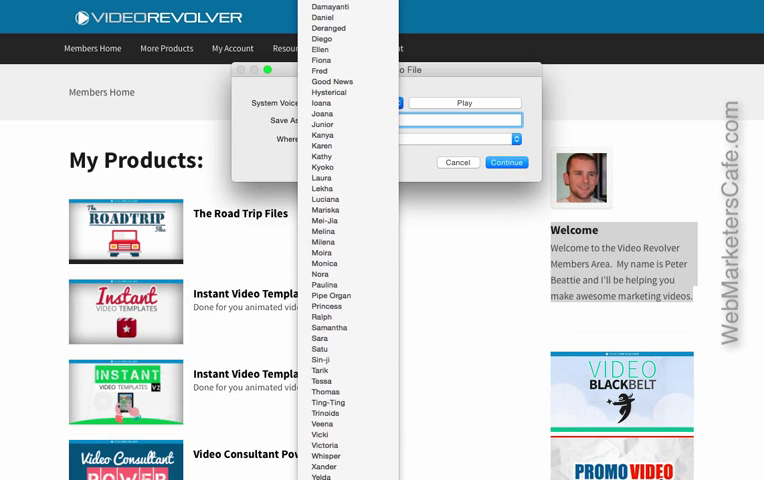
scroll(down, 3)
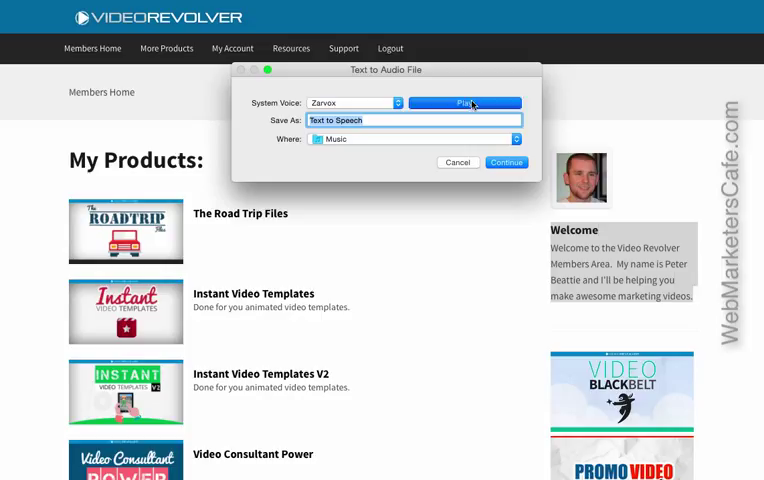
click(464, 104)
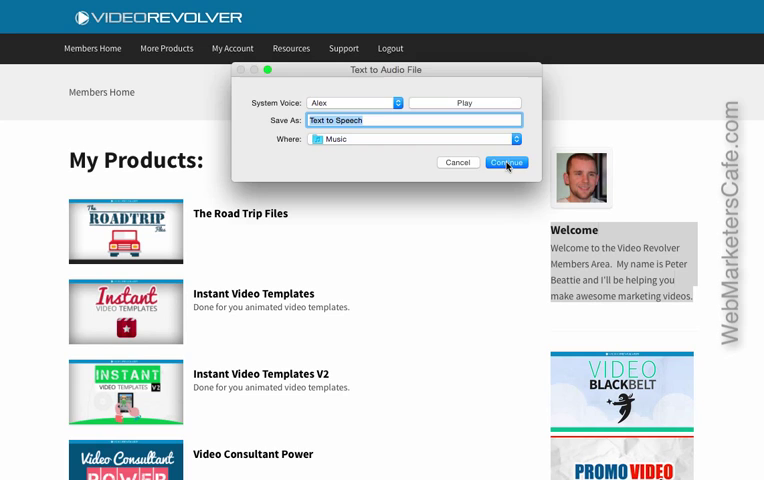
click(508, 164)
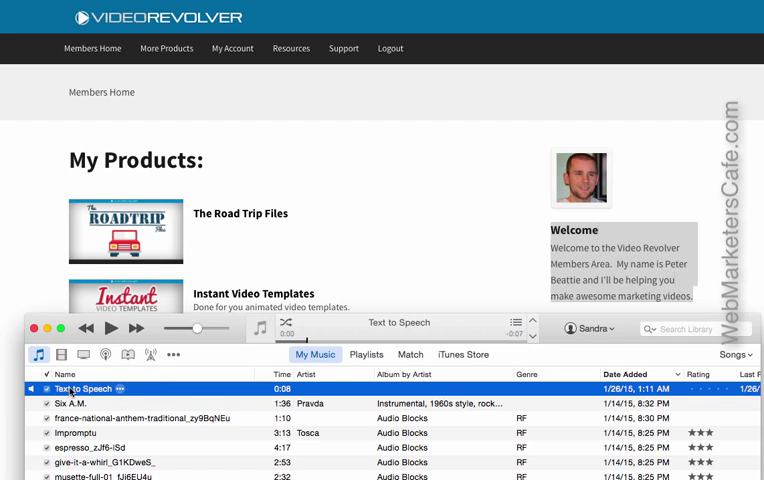
double_click(70, 388)
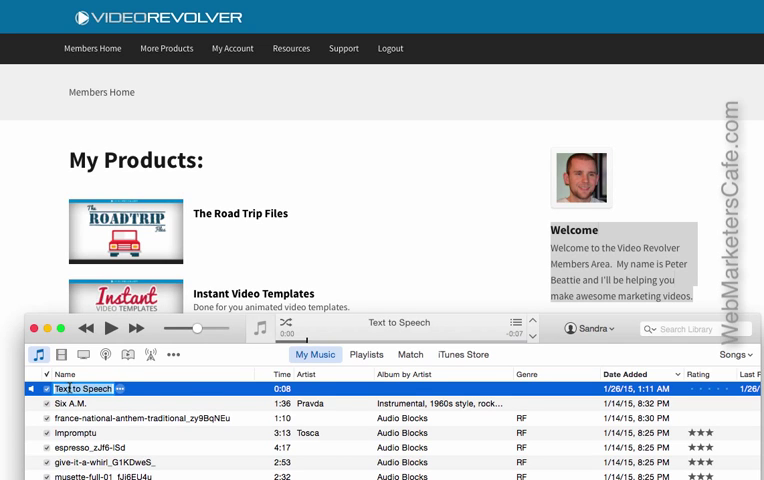